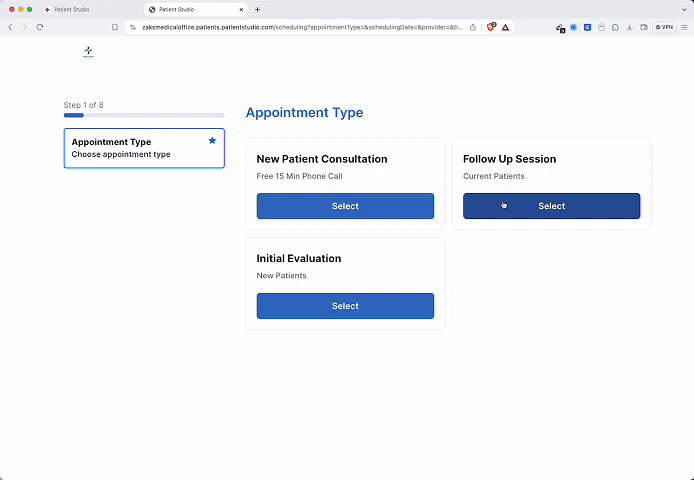
- Choose Follow Up Session, the District of Columbia location, and Dr Stephen Curry as provider
click(550, 205)
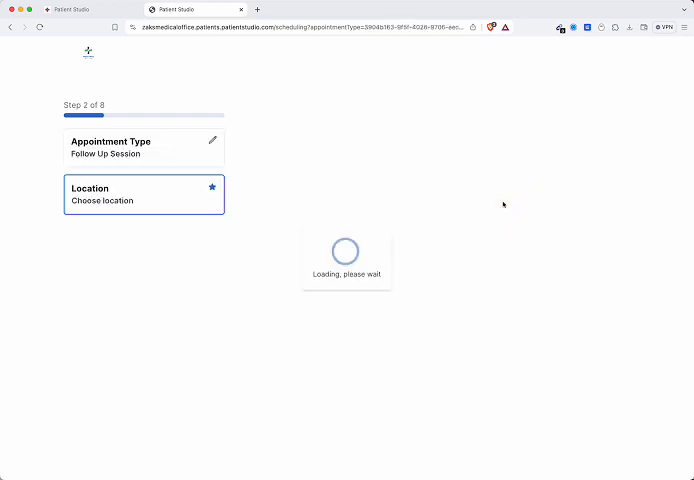
mouse_move(337, 171)
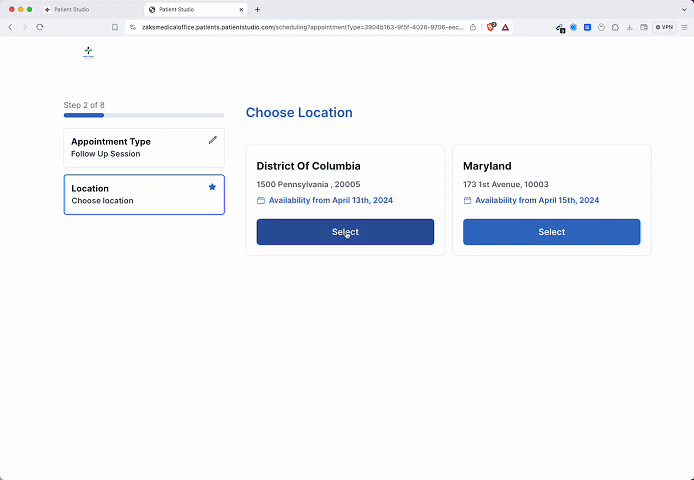
click(344, 231)
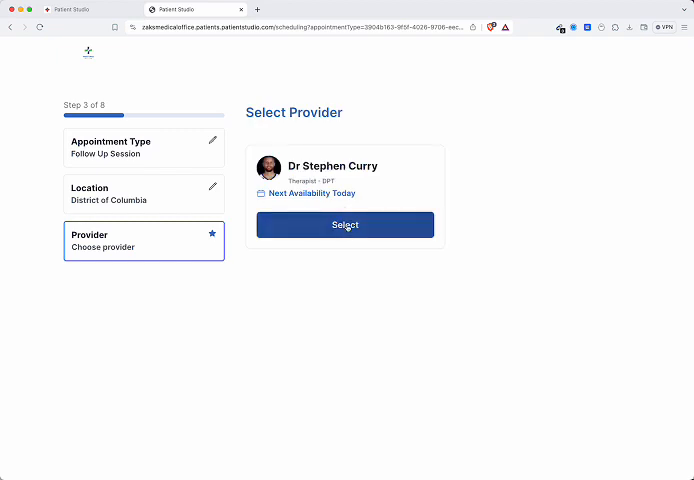
click(345, 224)
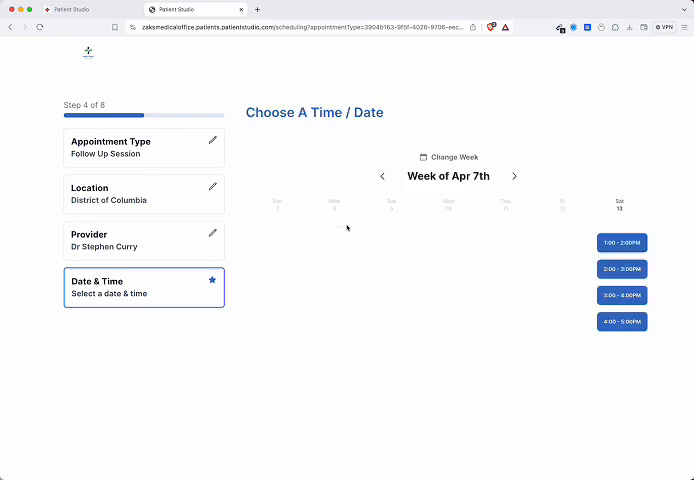
- Advance to the week of Apr 14 and reserve the 10:00–11:00 slot on Monday 15
click(518, 176)
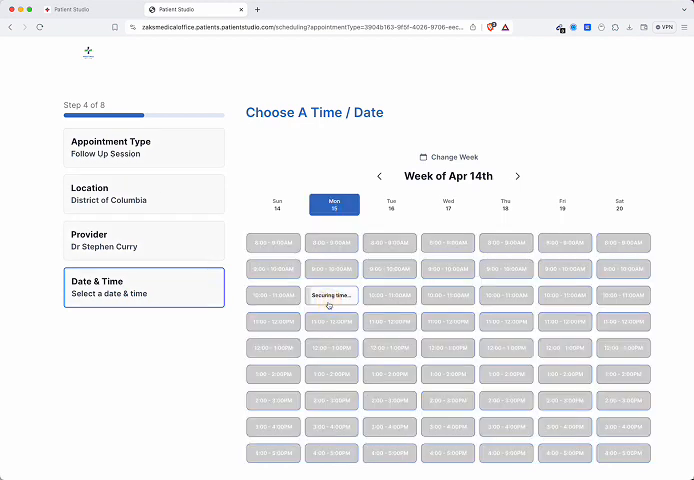
click(332, 295)
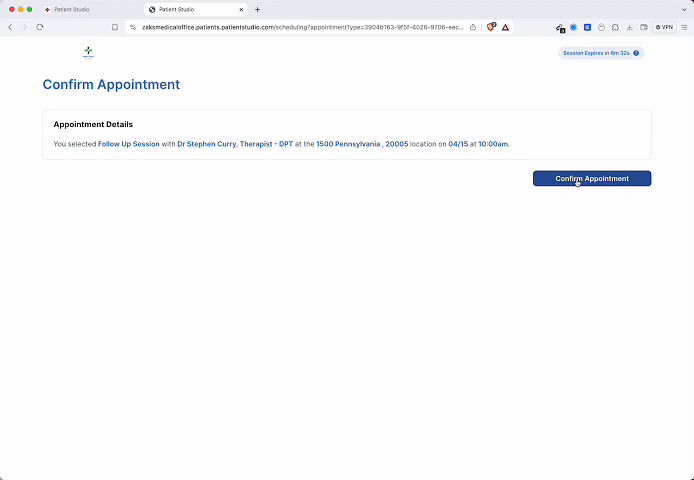
click(590, 178)
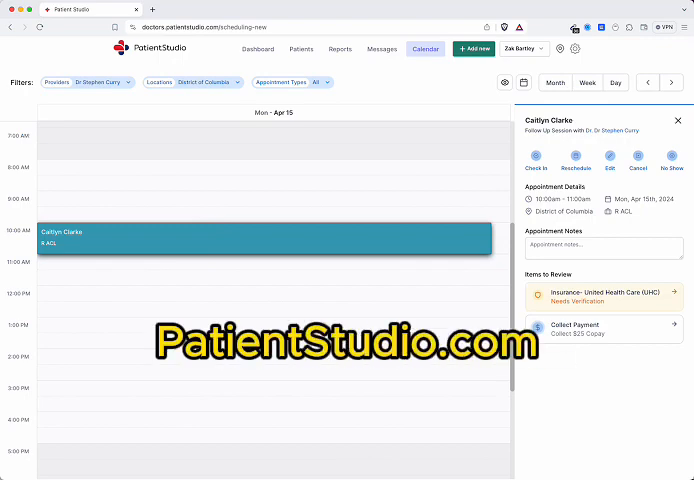
mouse_move(530, 385)
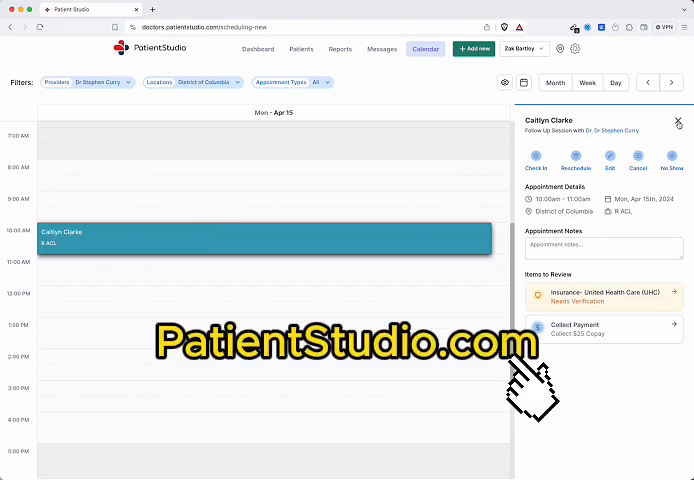